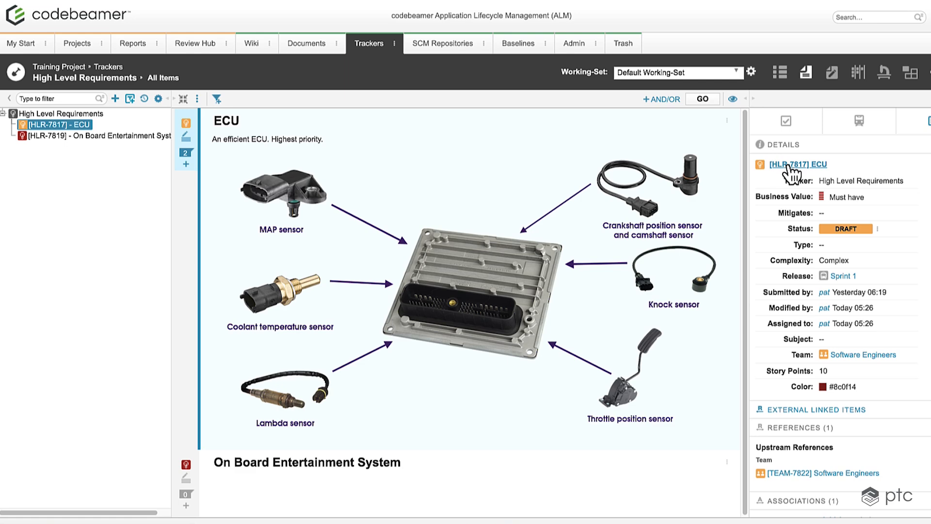
Open the ECU requirement HLR-7817 on its own item page and bring its Details tabs into view.
{"action": "left_click", "coordinate": [799, 164]}
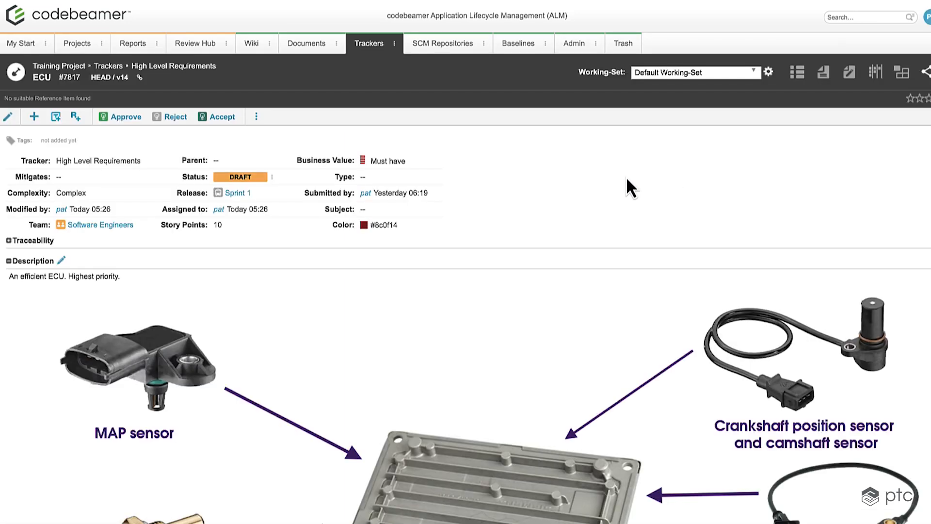
{"action": "scroll", "scroll_direction": "down", "scroll_amount": 3}
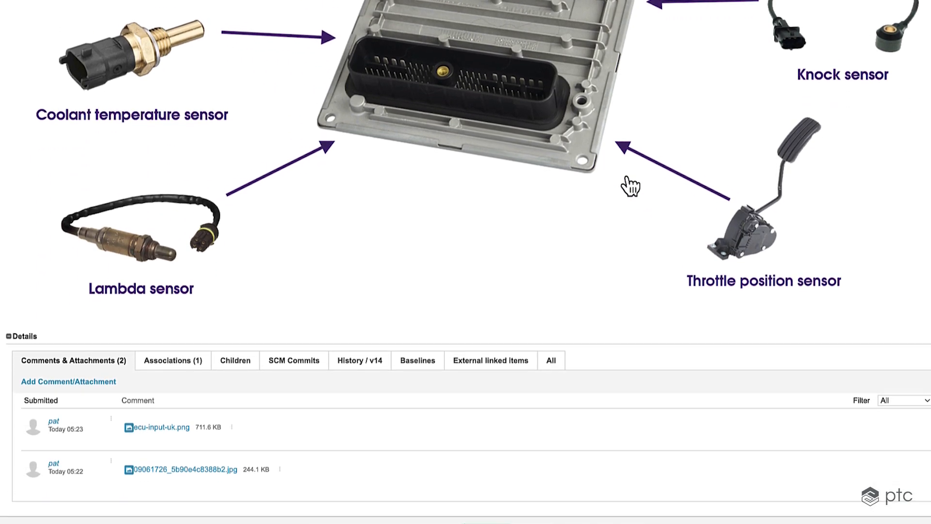
{"action": "mouse_move", "coordinate": [368, 397]}
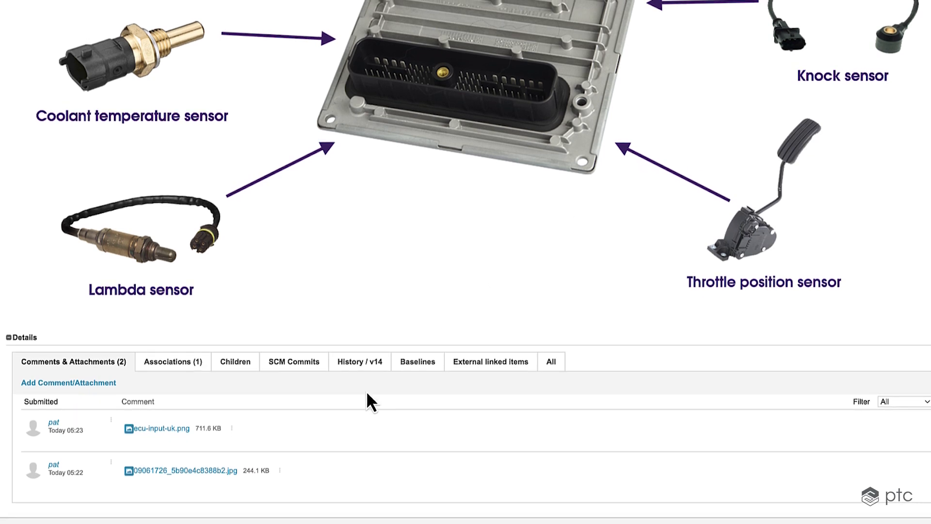
{"action": "mouse_move", "coordinate": [368, 365]}
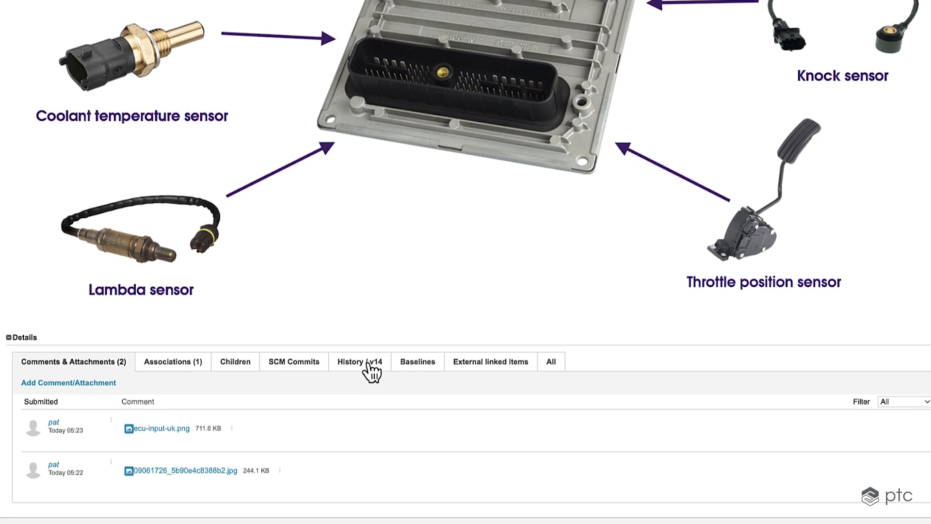
Review the ECU item's change history from version 14 back through earlier field changes.
{"action": "left_click", "coordinate": [359, 362]}
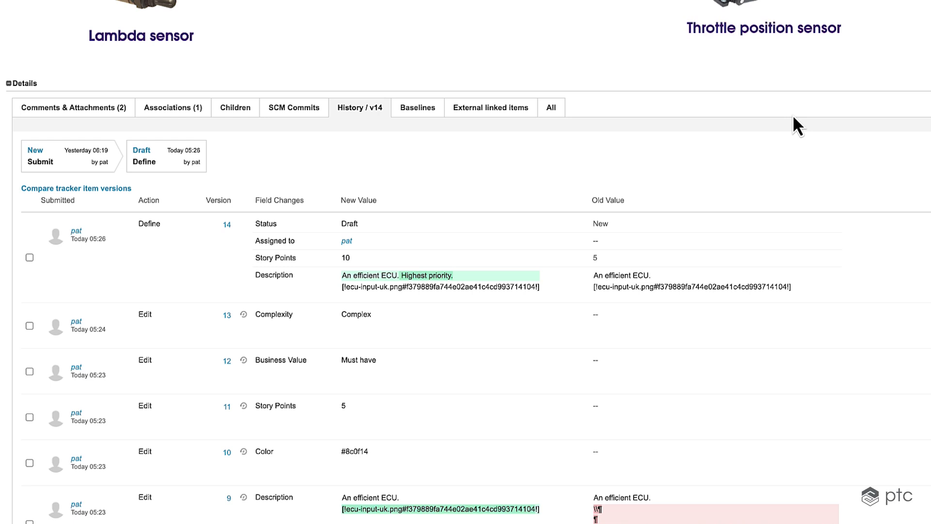
{"action": "scroll", "scroll_direction": "down", "scroll_amount": 3}
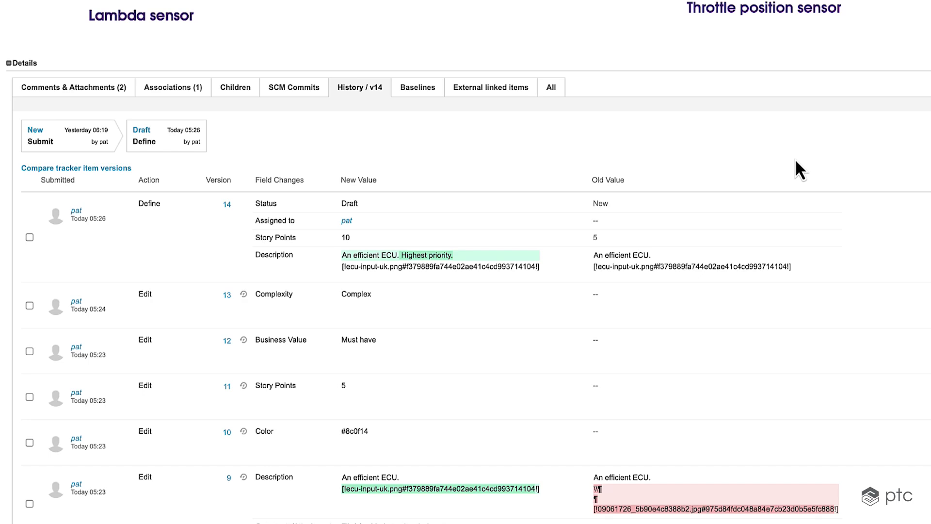
{"action": "scroll", "scroll_direction": "down", "scroll_amount": 3}
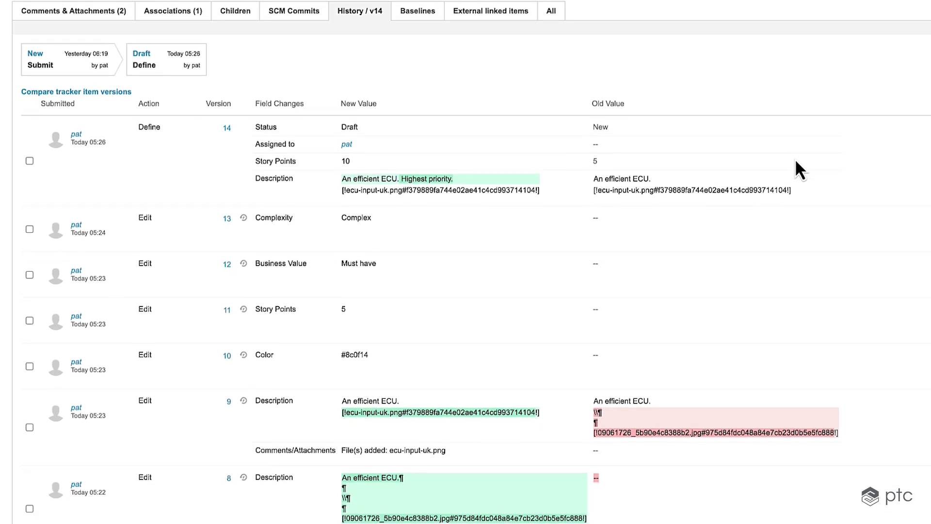
{"action": "scroll", "scroll_direction": "down", "scroll_amount": 3}
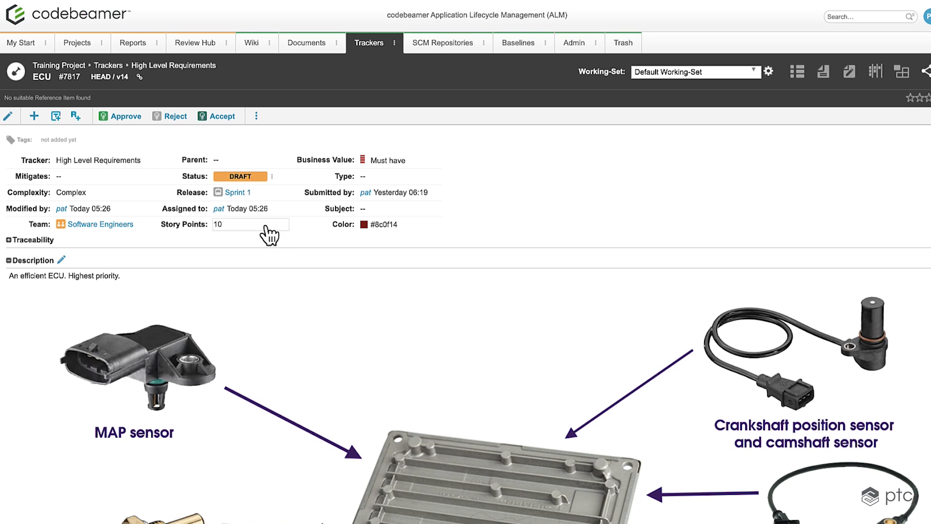
Save ECU's Story Points as 9, recorded in history as version 15 changed from 10.
{"action": "left_click", "coordinate": [249, 225]}
{"action": "type", "text": "9"}
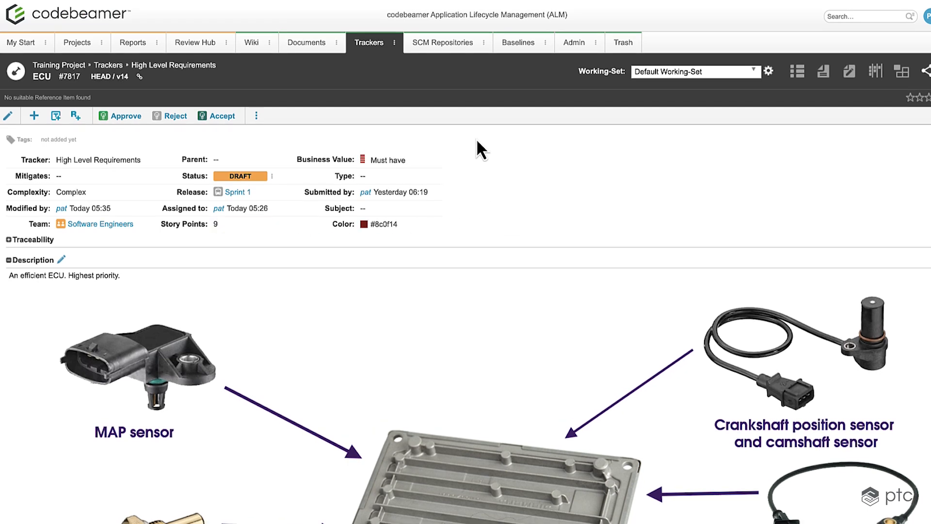
{"action": "mouse_move", "coordinate": [249, 94]}
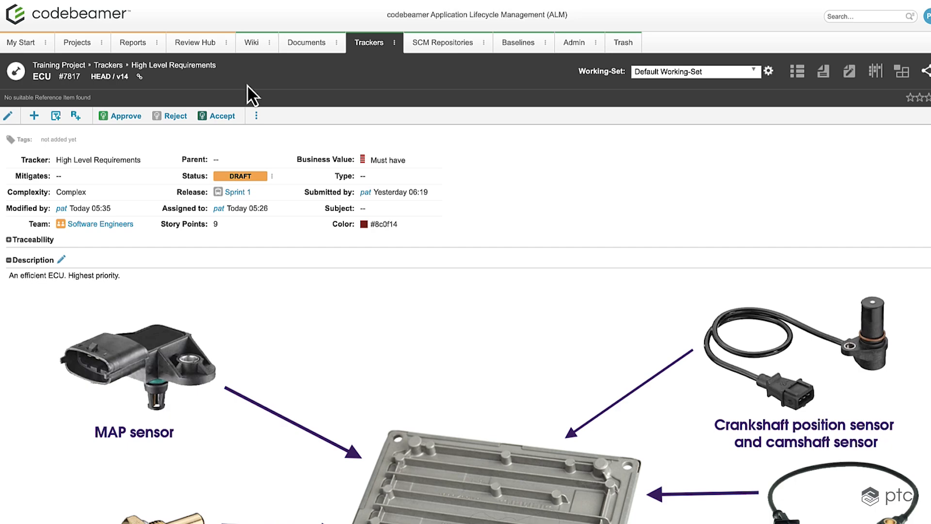
{"action": "scroll", "scroll_direction": "down", "scroll_amount": 3}
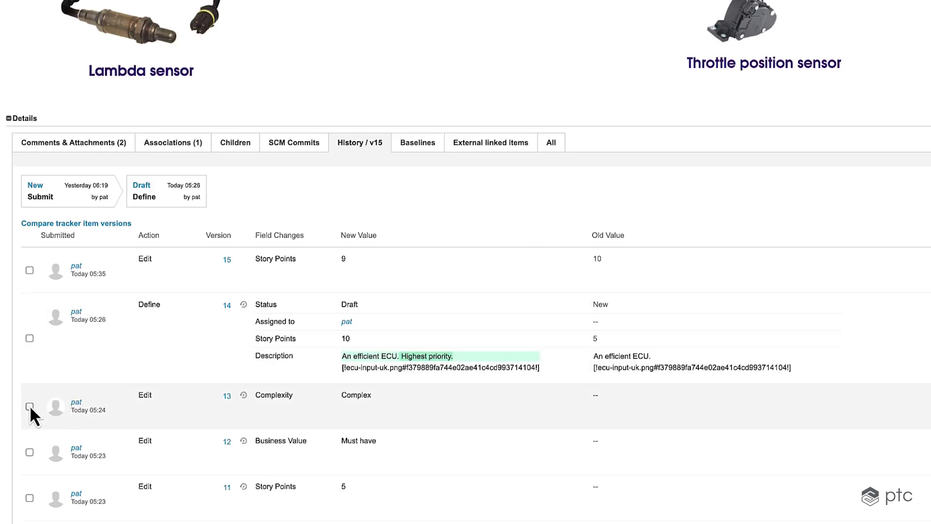
Compare ECU versions 13 and 14 side by side, showing only differing fields and adjusting display mode.
{"action": "left_click", "coordinate": [30, 339]}
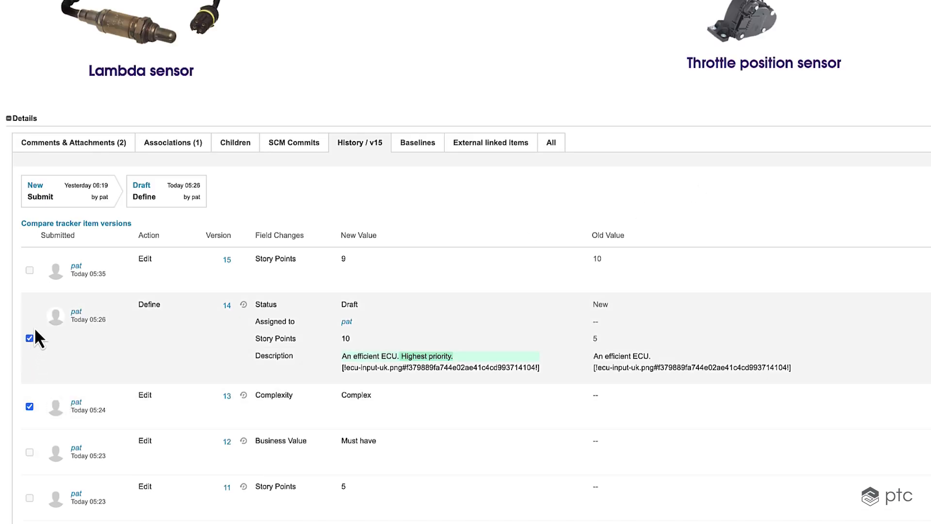
{"action": "left_click", "coordinate": [242, 304]}
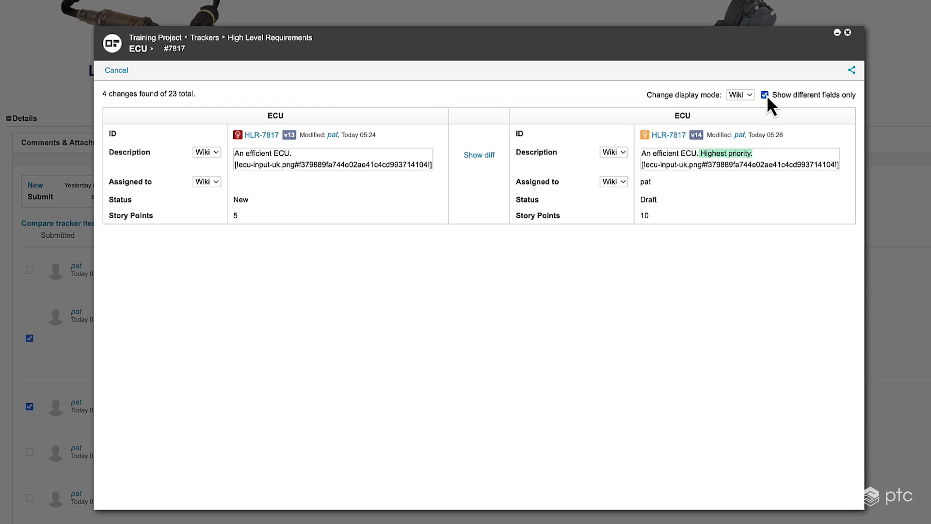
{"action": "left_click", "coordinate": [765, 95]}
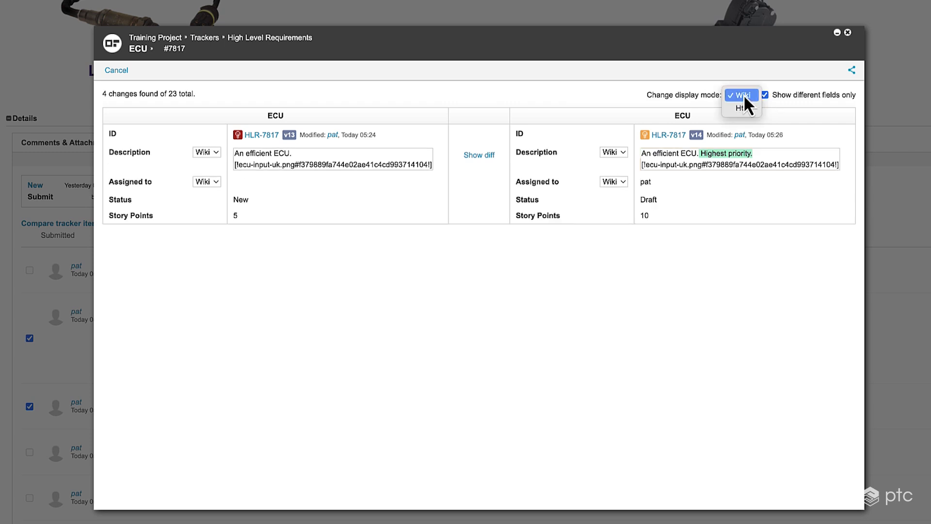
{"action": "left_click", "coordinate": [738, 108]}
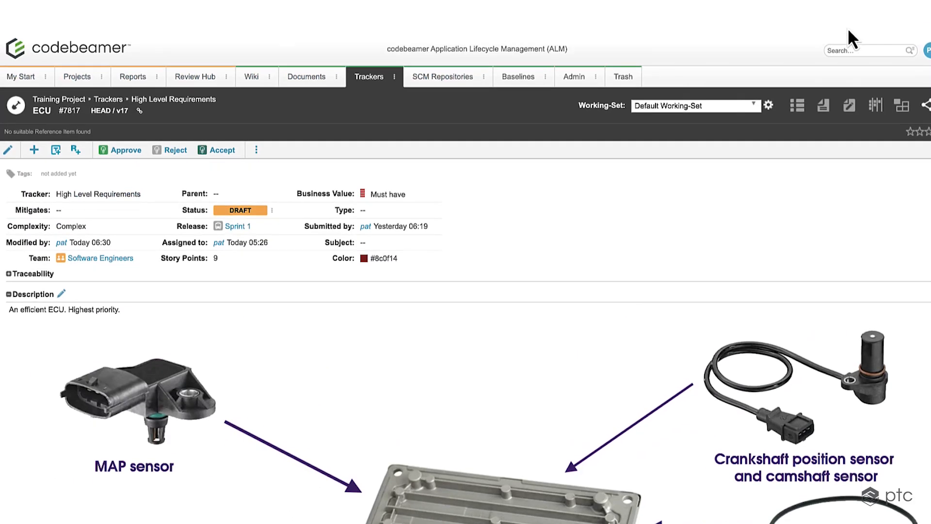
Create a new project baseline named Customer B alongside Head Revision.
{"action": "left_click", "coordinate": [518, 76]}
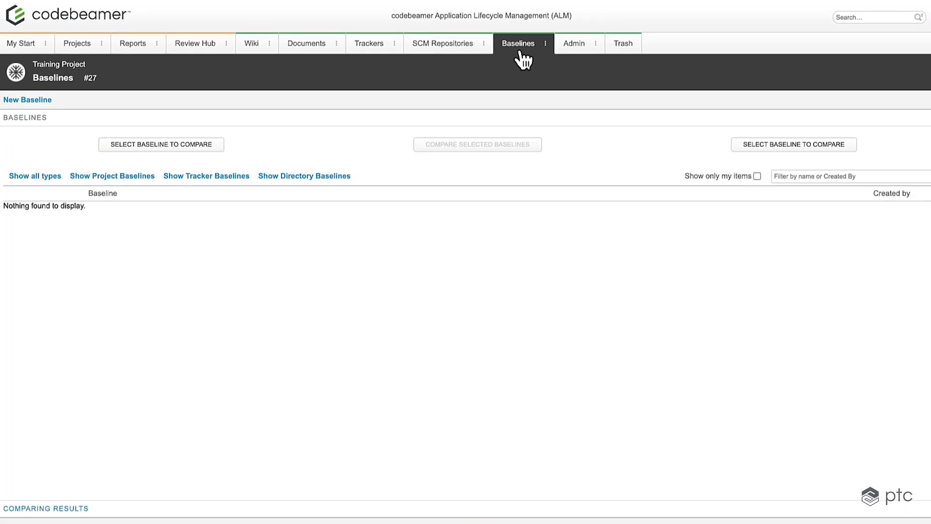
{"action": "left_click", "coordinate": [27, 100]}
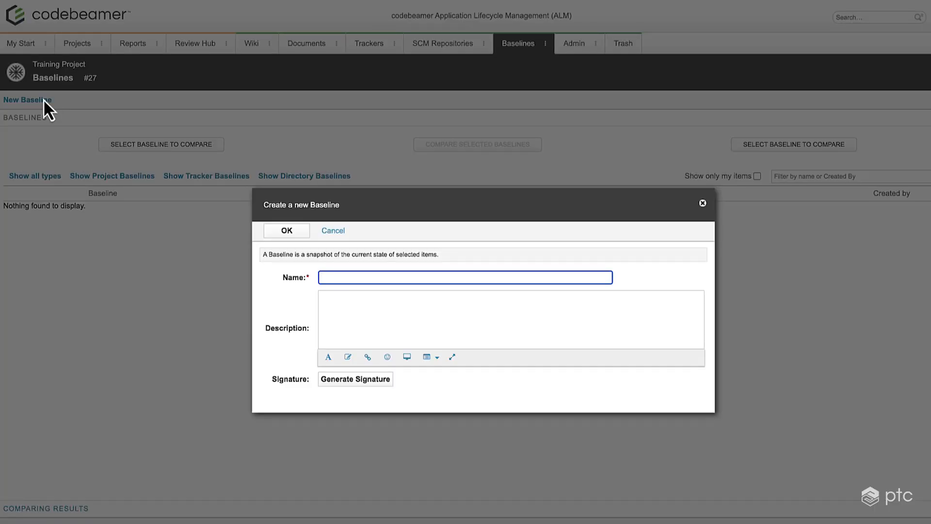
{"action": "type", "text": "Customer B"}
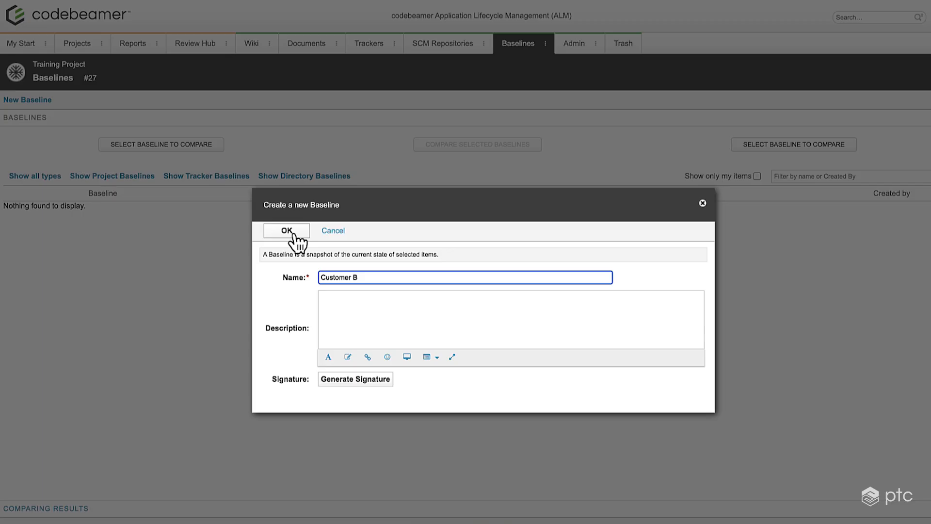
{"action": "left_click", "coordinate": [287, 231]}
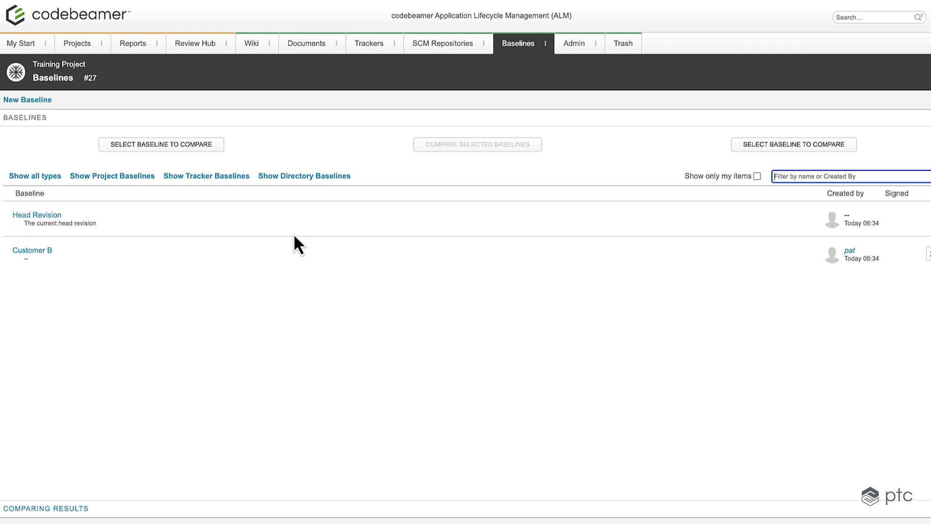
In the High Level Requirements tracker, edit ECU's Story Points and save a new requirement named New Item.
{"action": "left_click", "coordinate": [392, 42]}
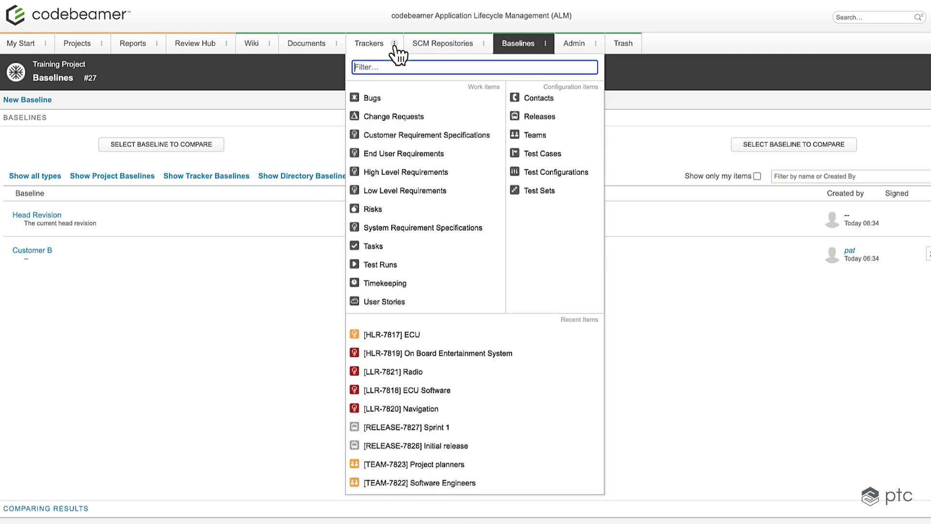
{"action": "left_click", "coordinate": [408, 172]}
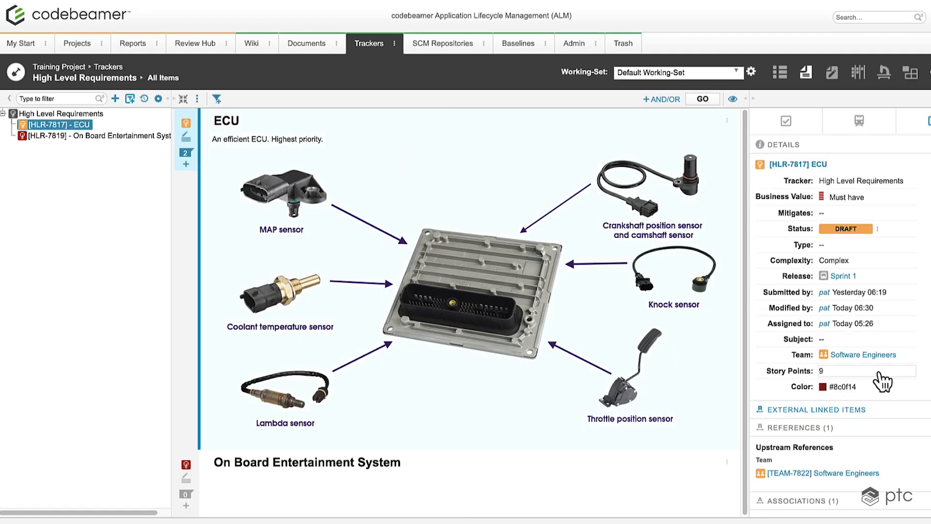
{"action": "left_click", "coordinate": [862, 372]}
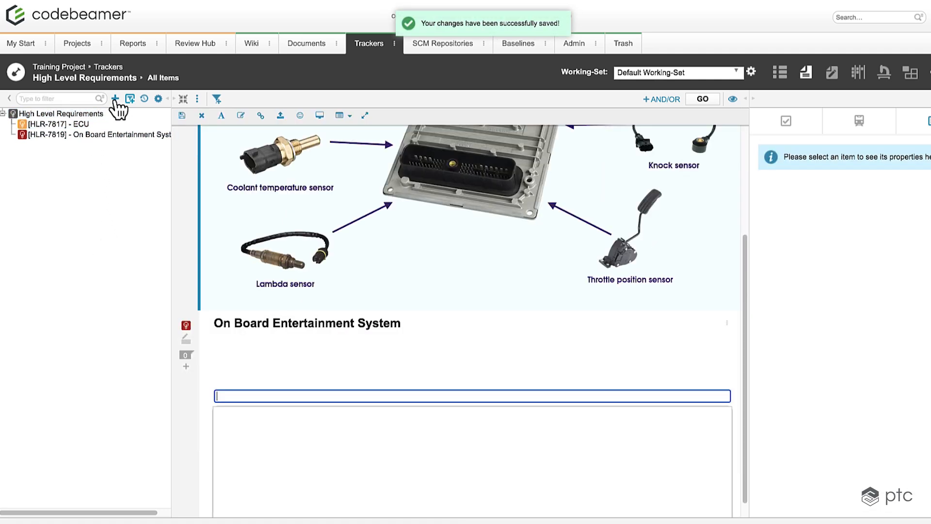
{"action": "type", "text": "New Item"}
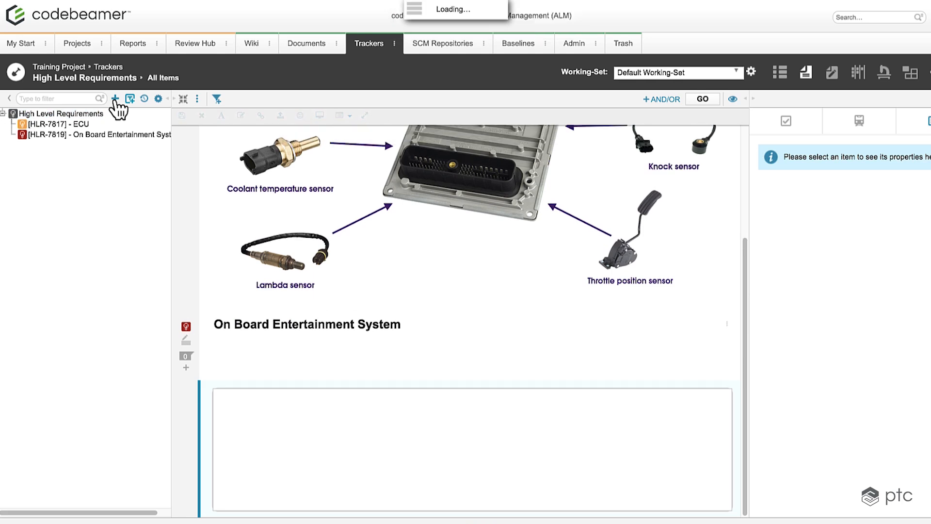
{"action": "left_click", "coordinate": [114, 98]}
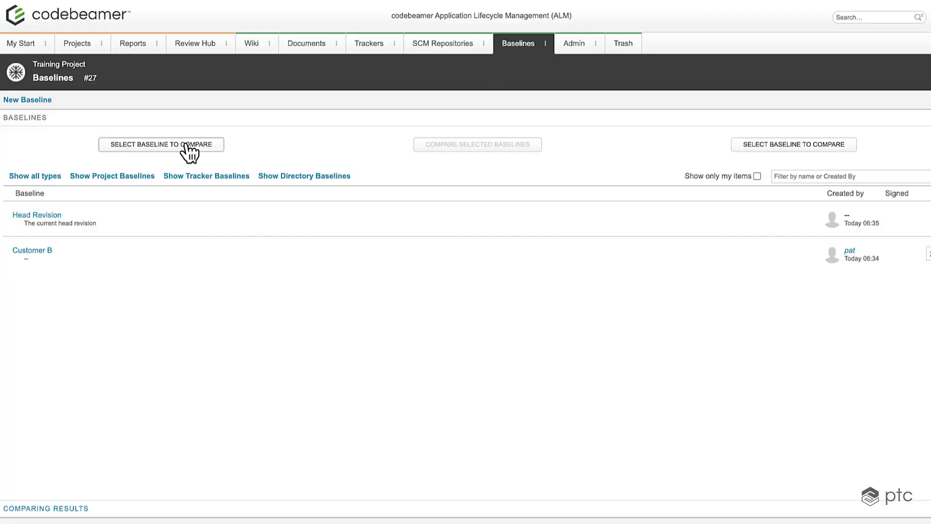
Compare baseline Customer B with Head Revision, showing one modified tracker.
{"action": "left_click", "coordinate": [160, 145]}
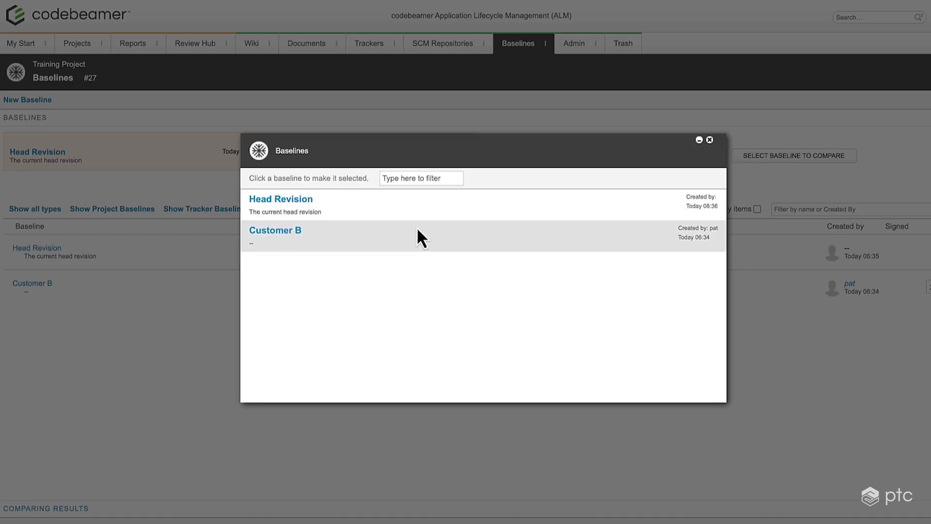
{"action": "left_click", "coordinate": [275, 230]}
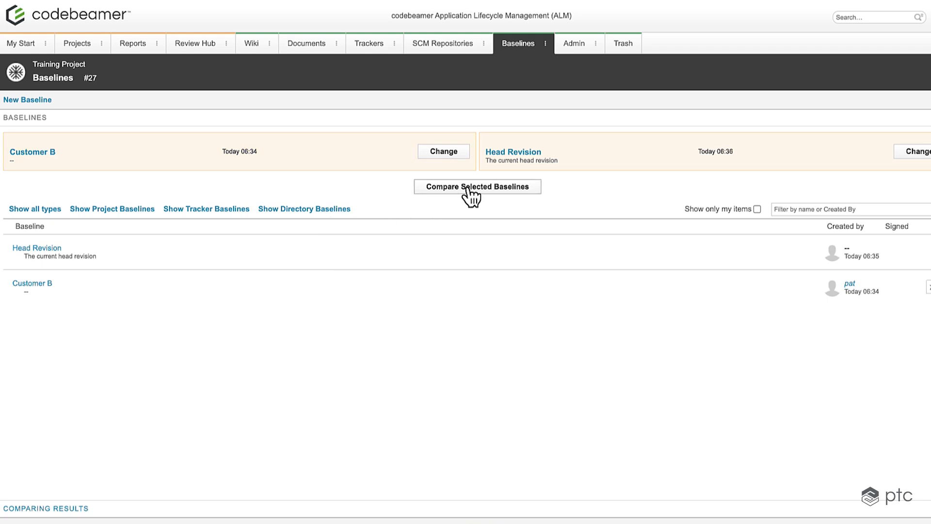
{"action": "left_click", "coordinate": [477, 186]}
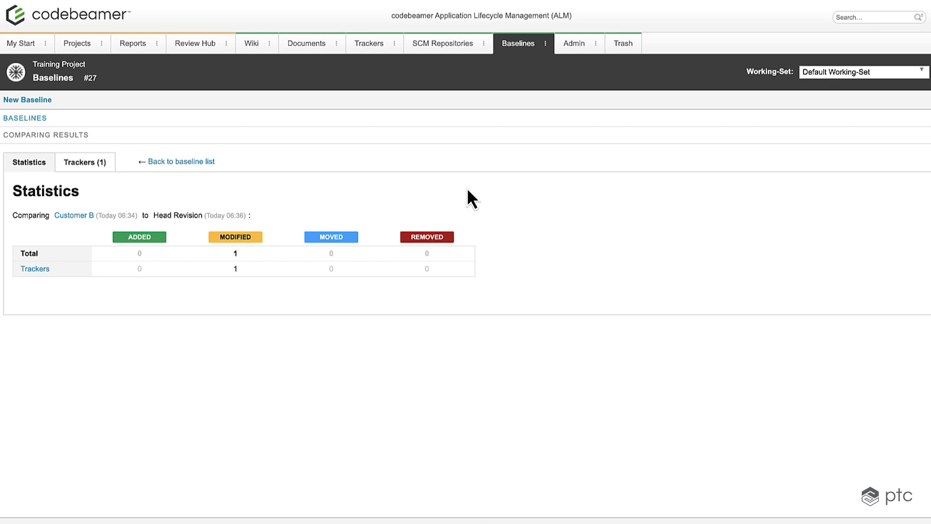
Show the High Level Requirements diff: New Item added, ECU modified with Story Points 9 to 8.
{"action": "left_click", "coordinate": [84, 162]}
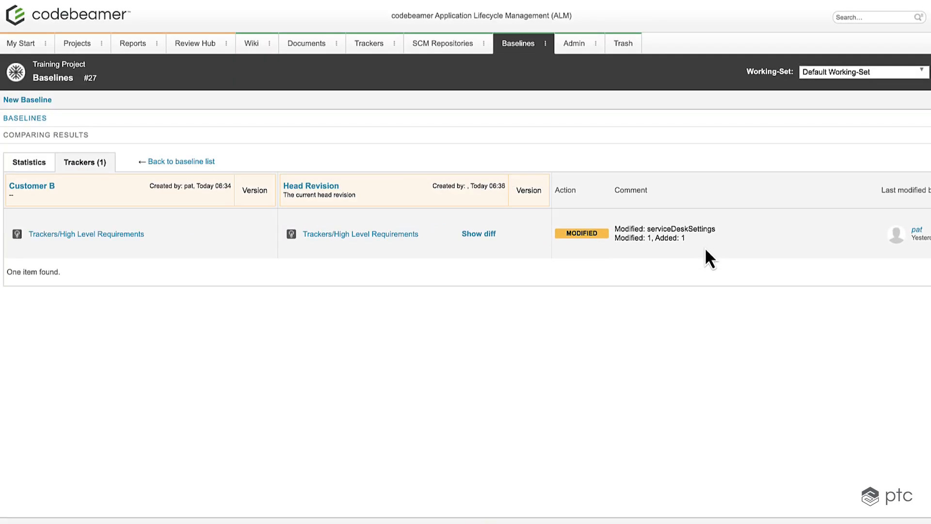
{"action": "left_click", "coordinate": [479, 233]}
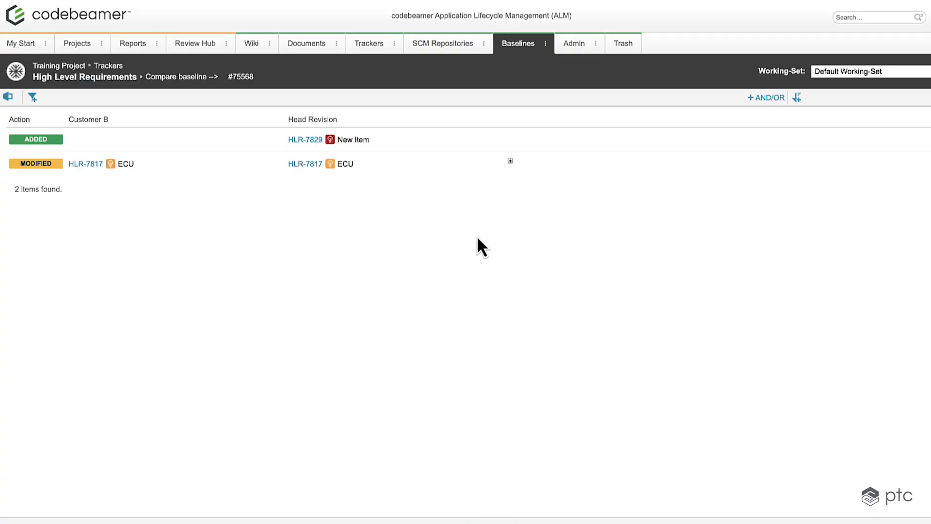
{"action": "mouse_move", "coordinate": [516, 168]}
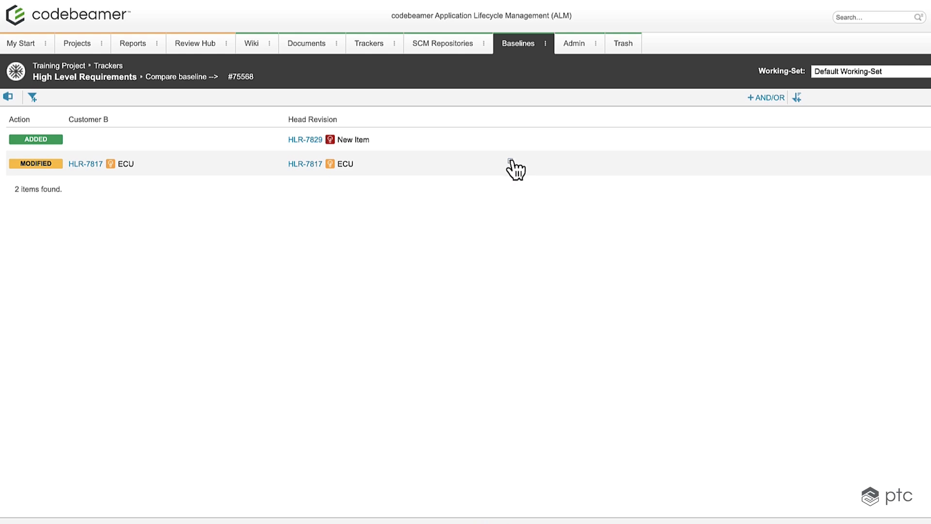
{"action": "left_click", "coordinate": [516, 167]}
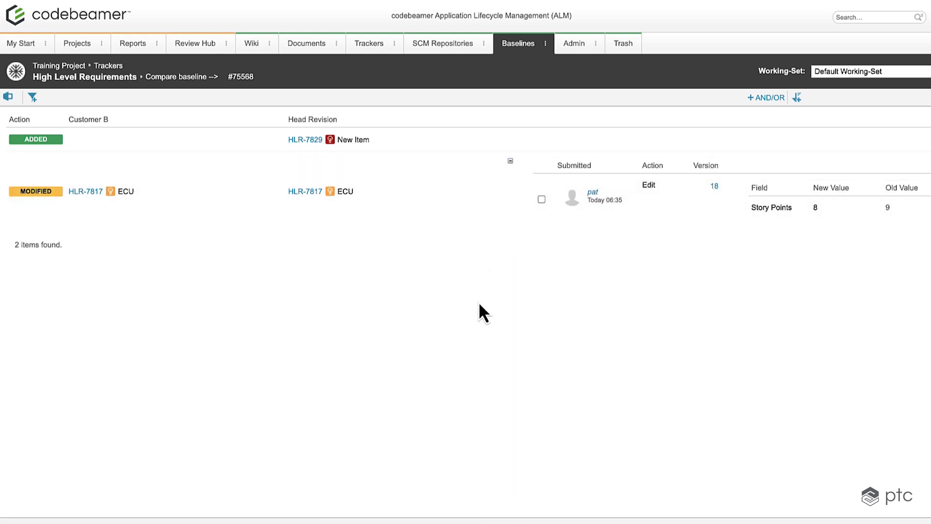